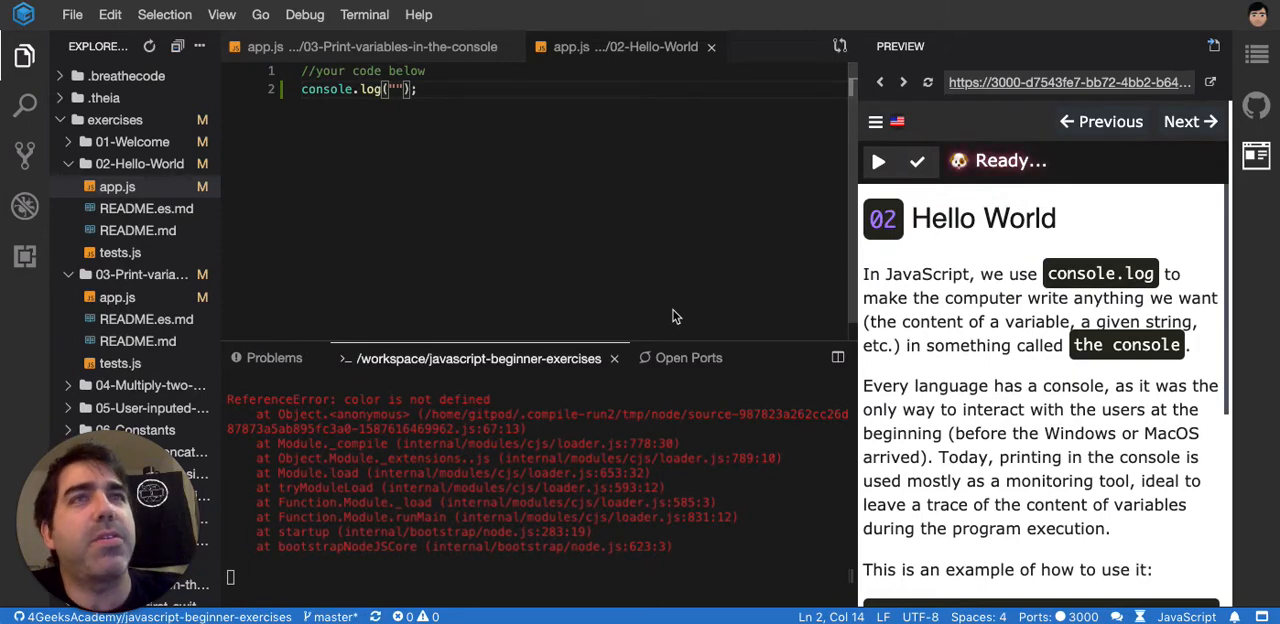
{"action": "mouse_move", "coordinate": [760, 290]}
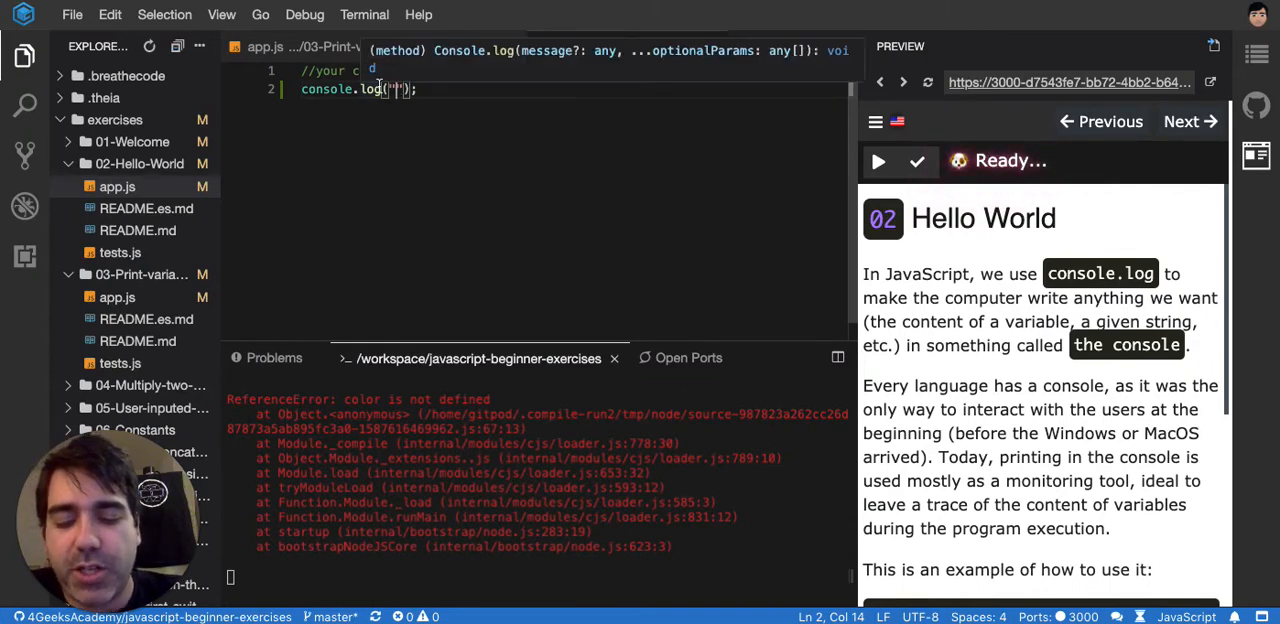
Step: Make console.log in app.js print 'Hello'
{"action": "type", "text": "Hello"}
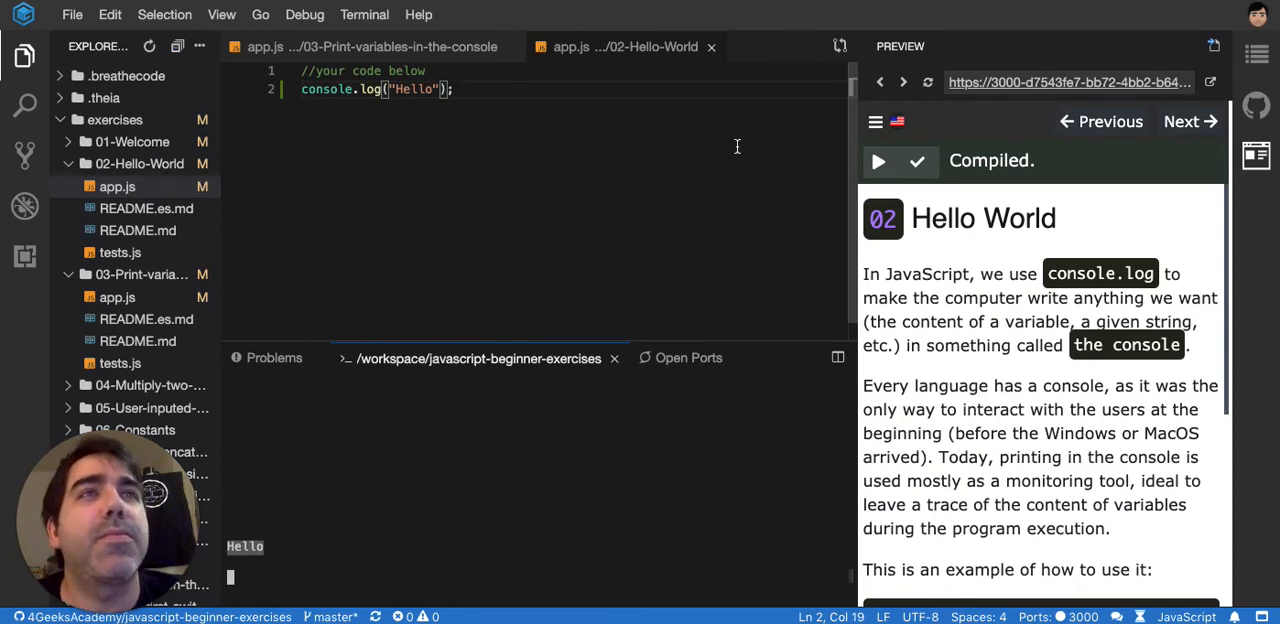
{"action": "mouse_move", "coordinate": [878, 161]}
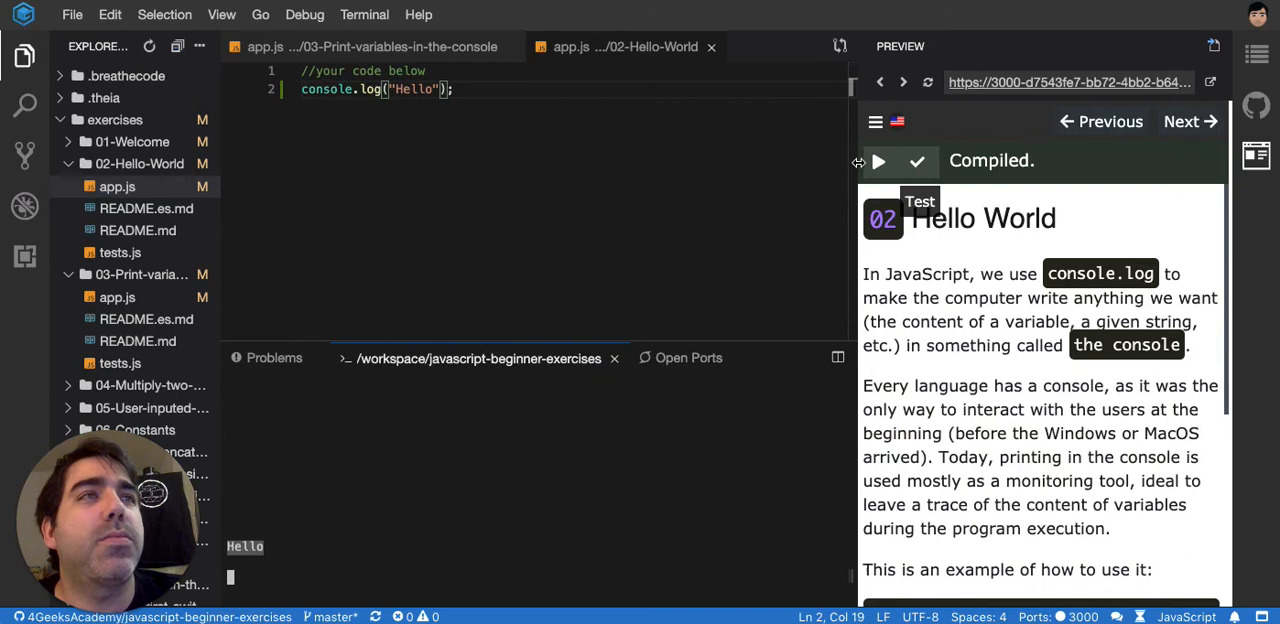
Step: Extend the logged string in app.js to 'Hello World' and run the exercise tests
{"action": "scroll", "scroll_direction": "down", "scroll_amount": 3}
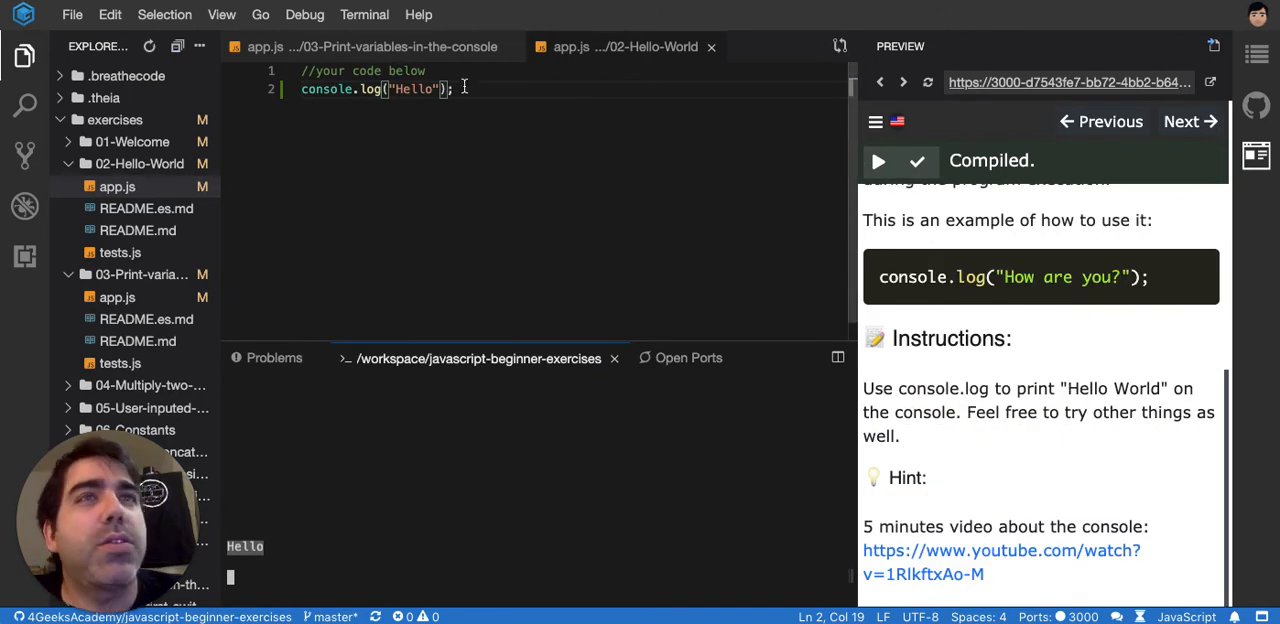
{"action": "type", "text": "W"}
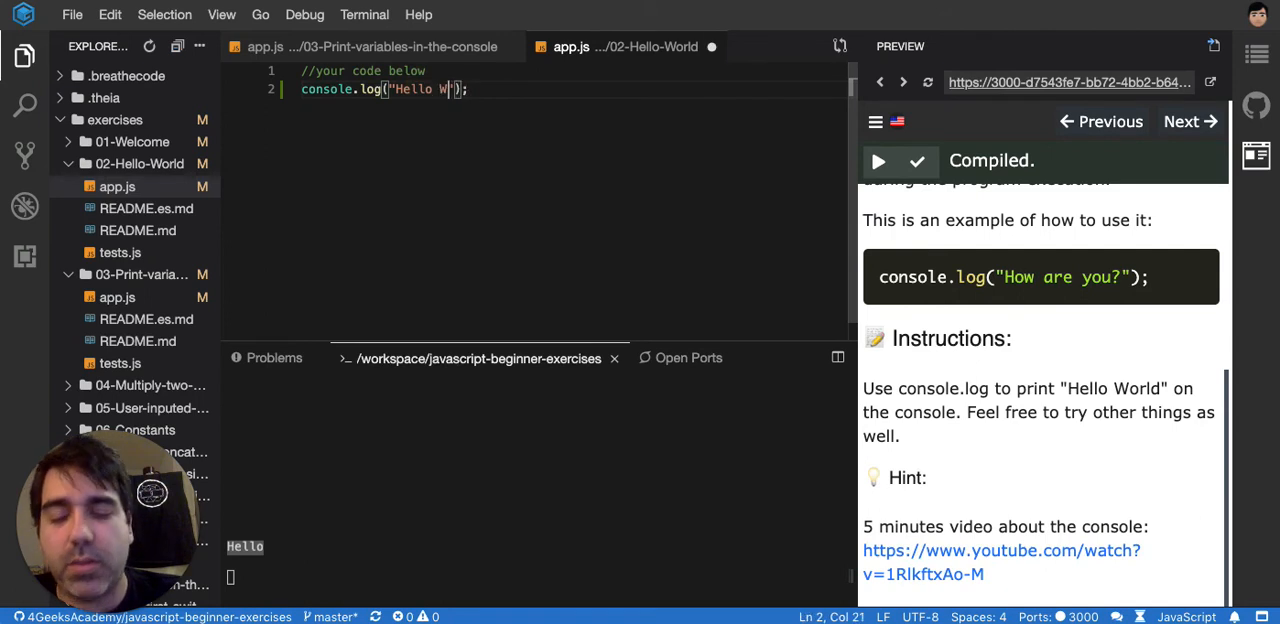
{"action": "type", "text": "orld"}
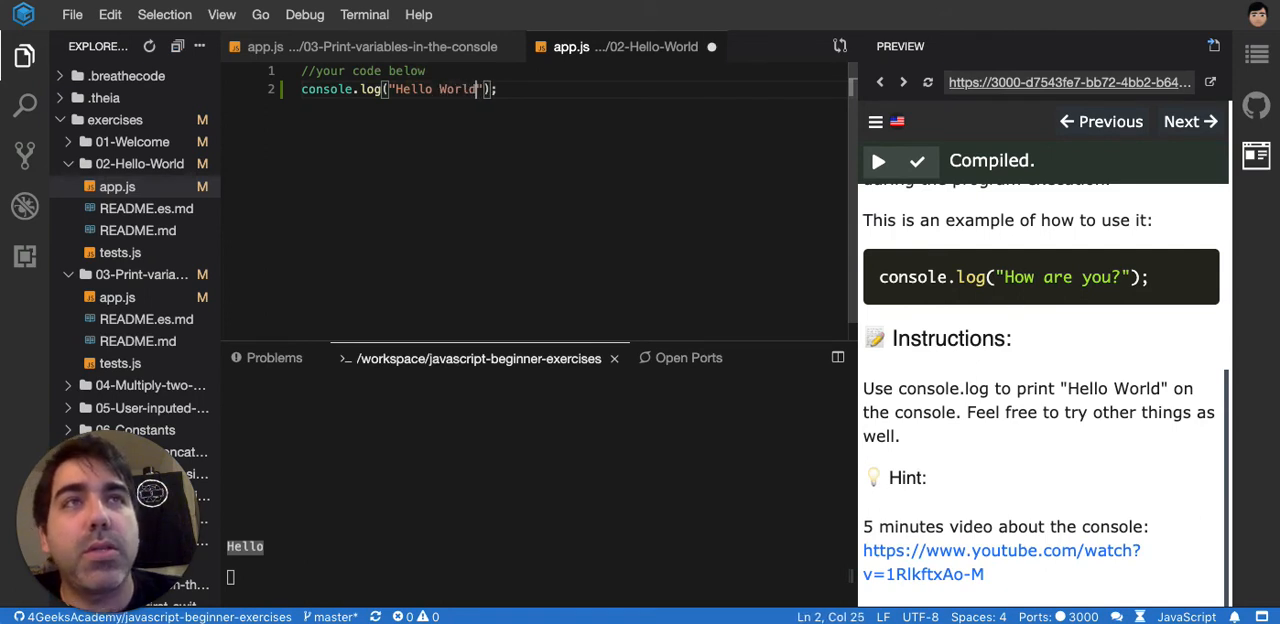
{"action": "left_click", "coordinate": [917, 162]}
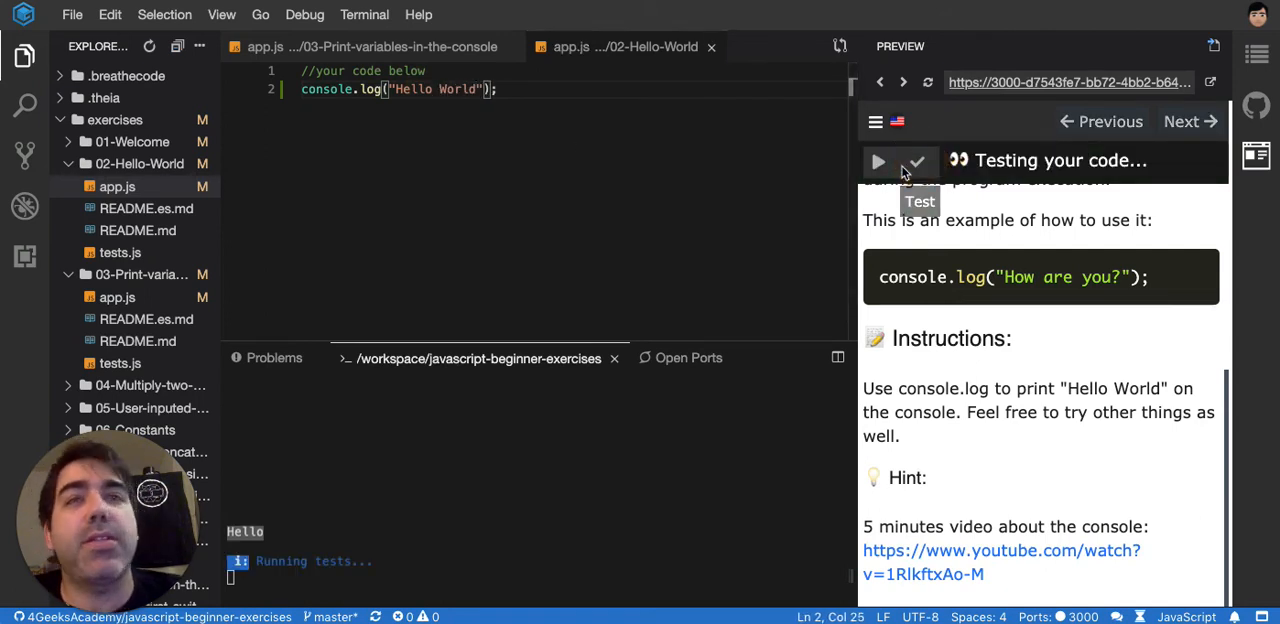